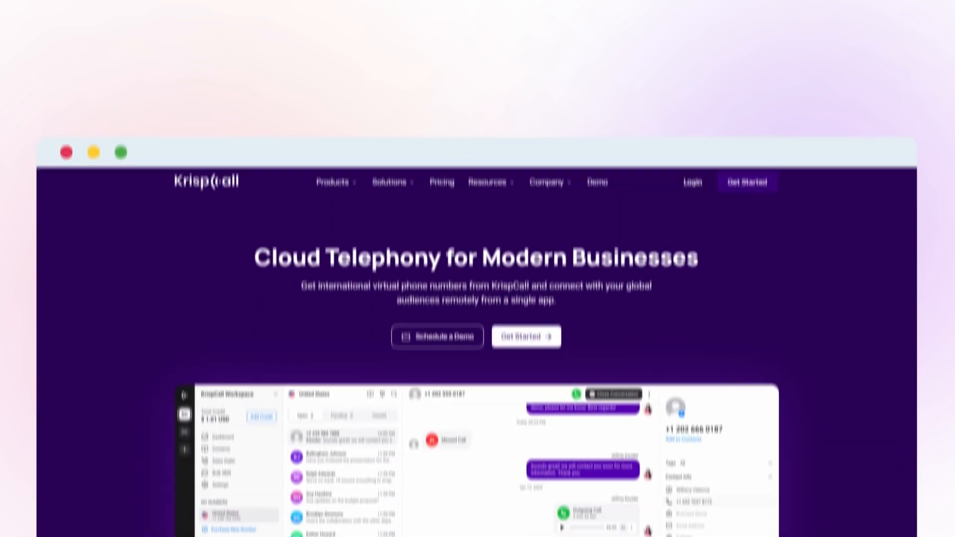
Sign in to KrispCall and go to Settings > My Numbers, which lists no numbers
{"action": "left_click", "coordinate": [692, 182]}
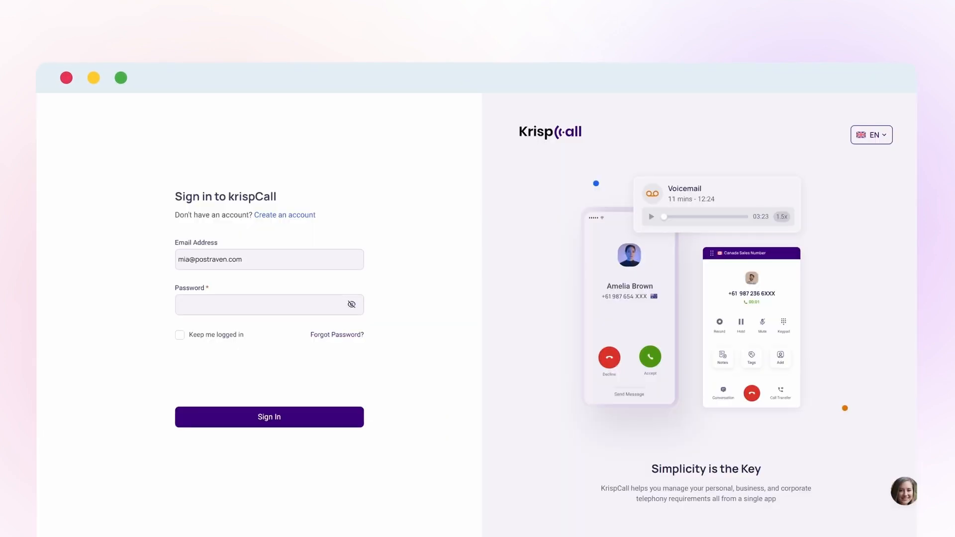
{"action": "left_click", "coordinate": [269, 417]}
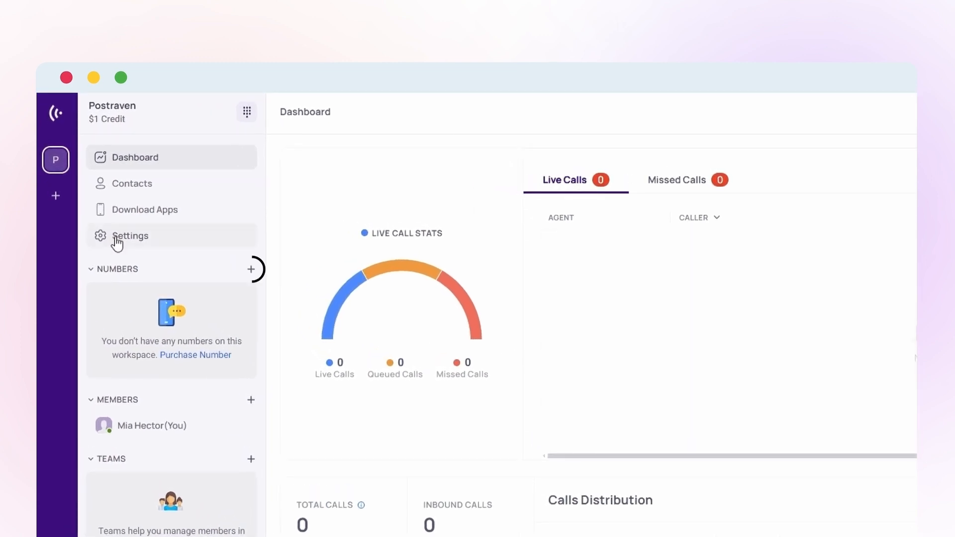
{"action": "left_click", "coordinate": [129, 236]}
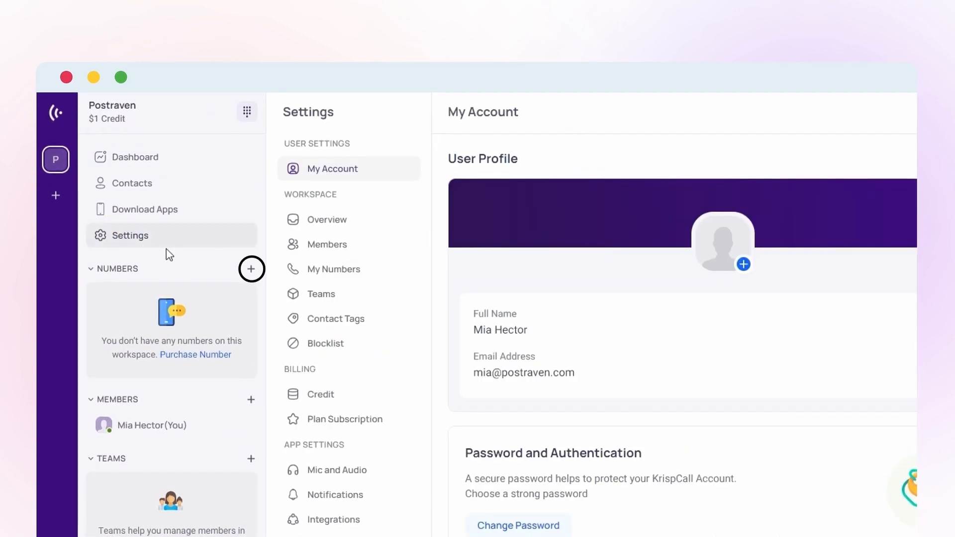
{"action": "left_click", "coordinate": [331, 269]}
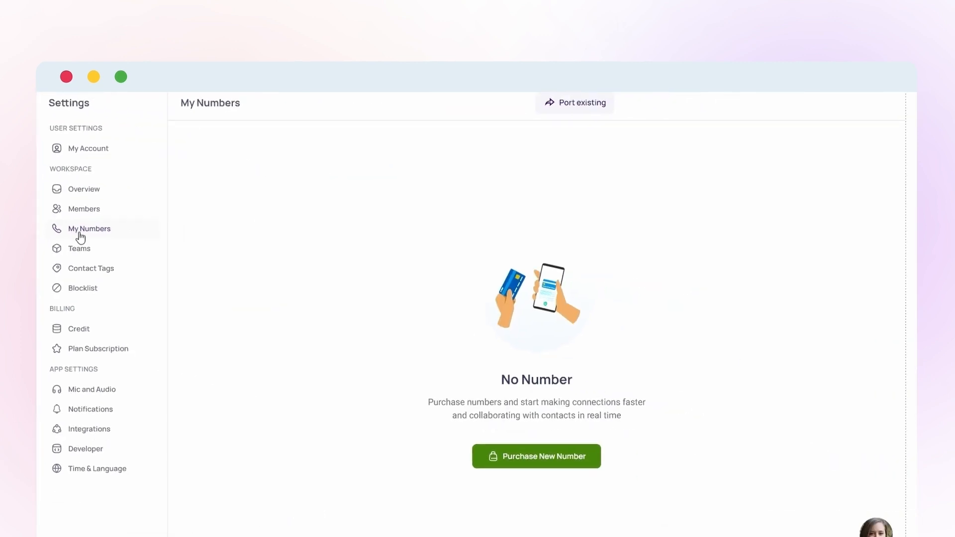
{"action": "left_click", "coordinate": [536, 456]}
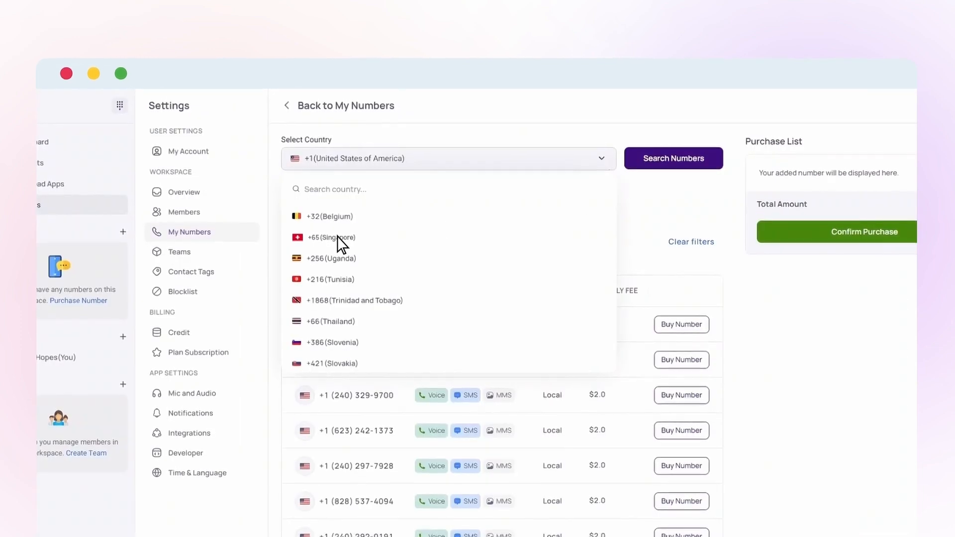
{"action": "left_click", "coordinate": [328, 238]}
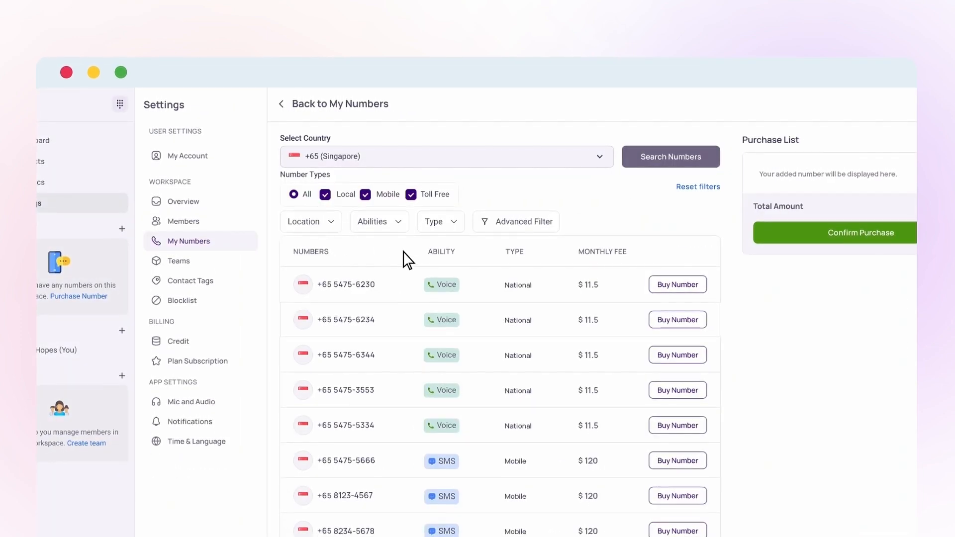
{"action": "left_click", "coordinate": [676, 320]}
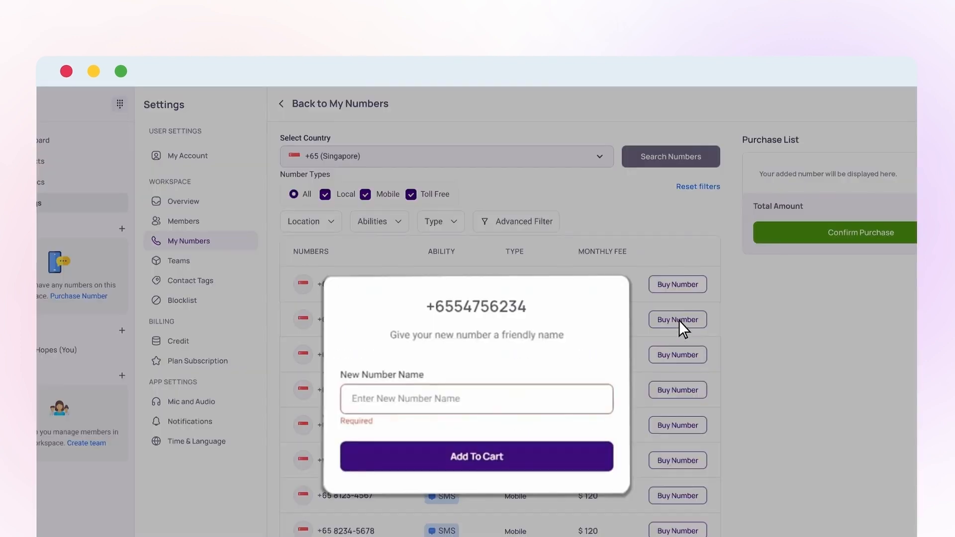
{"action": "type", "text": "Singapore Sales Number"}
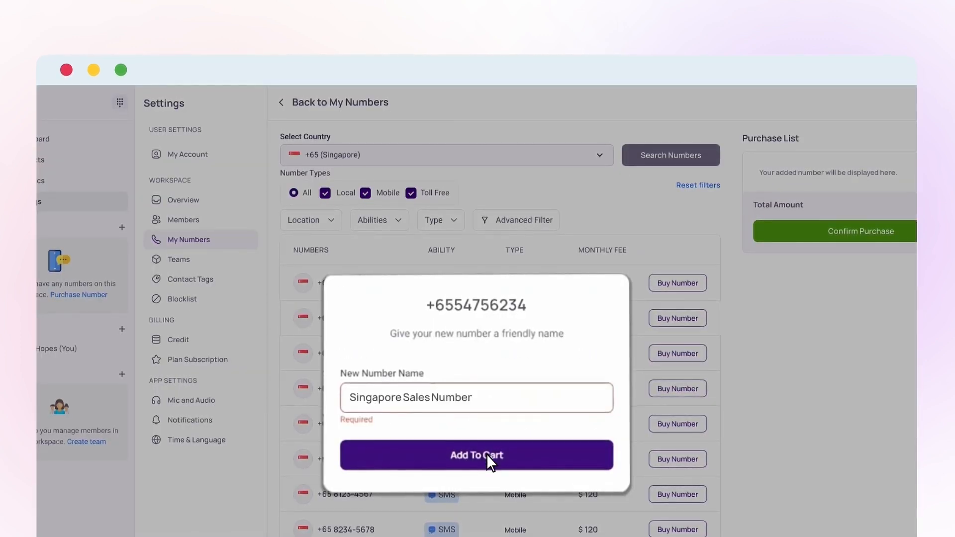
{"action": "left_click", "coordinate": [477, 455]}
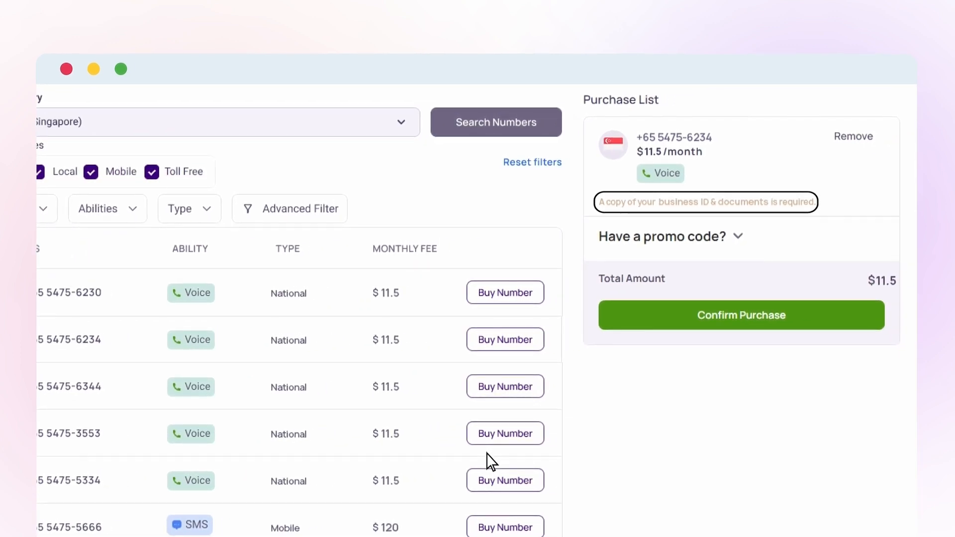
{"action": "mouse_move", "coordinate": [684, 365]}
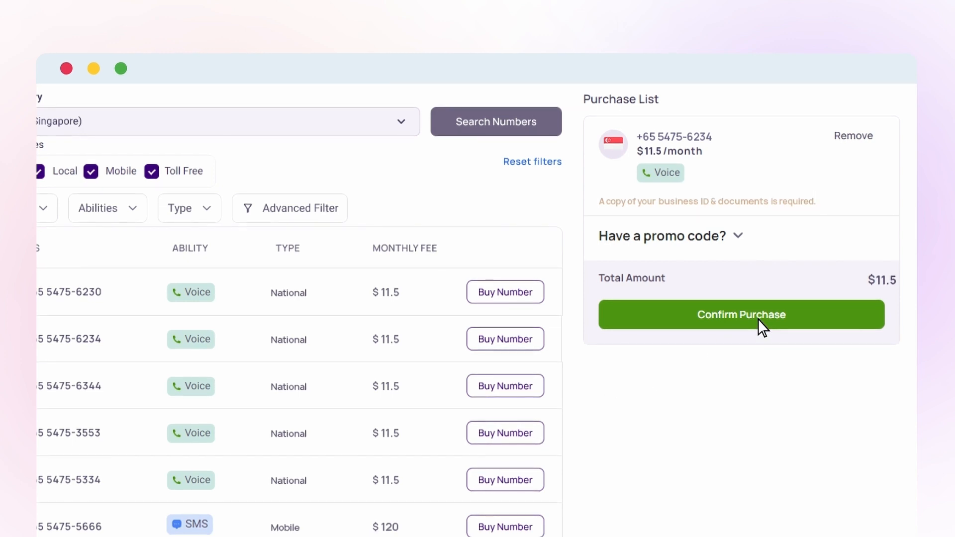
Confirm the purchase of the Singapore number in the Purchase List panel
{"action": "left_click", "coordinate": [741, 315]}
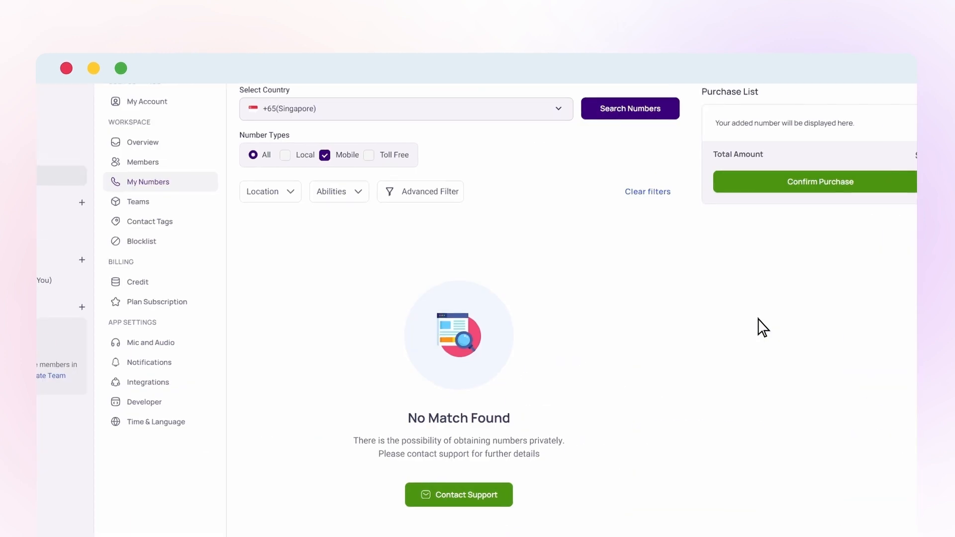